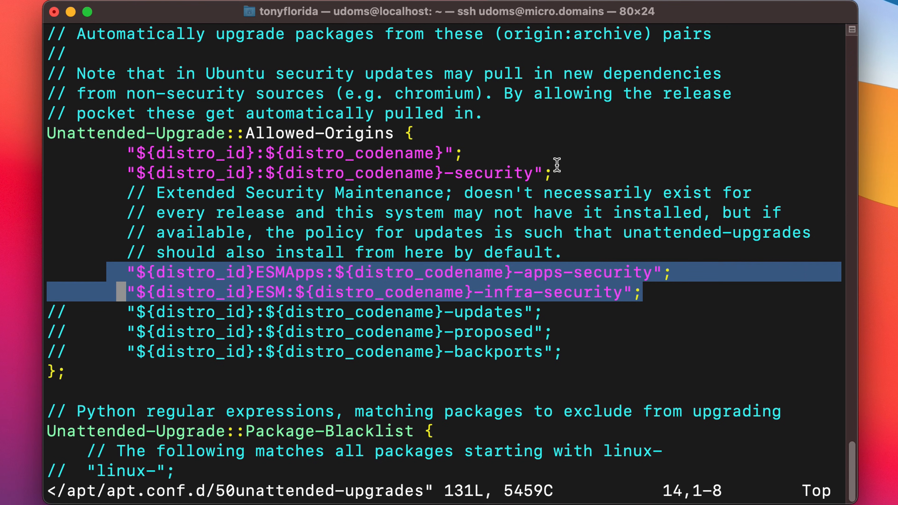
# Step: Scroll through the 50unattended-upgrades file before leaving vim
pyautogui.scroll(-3)
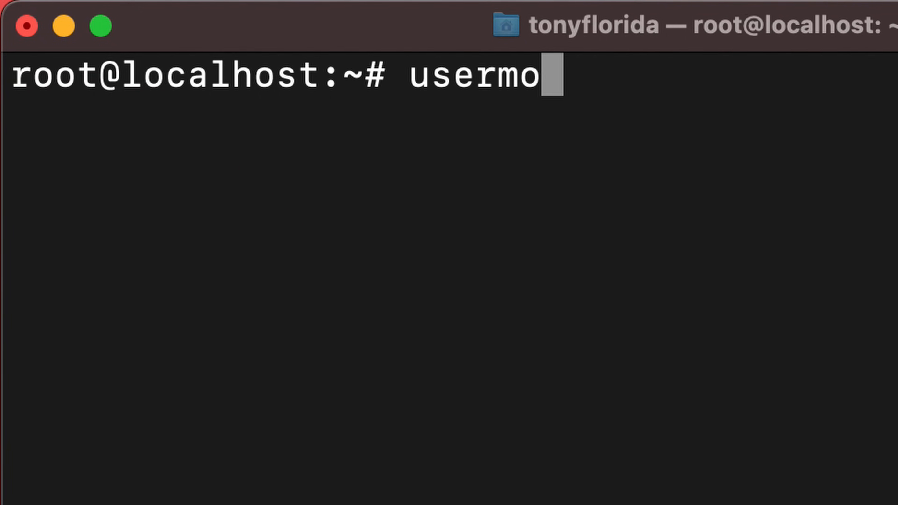
# Step: Add the user to the sudo group, list sudo members via grep on /etc/group, then cat /etc/sh..
pyautogui.write('d -aG sudo so')
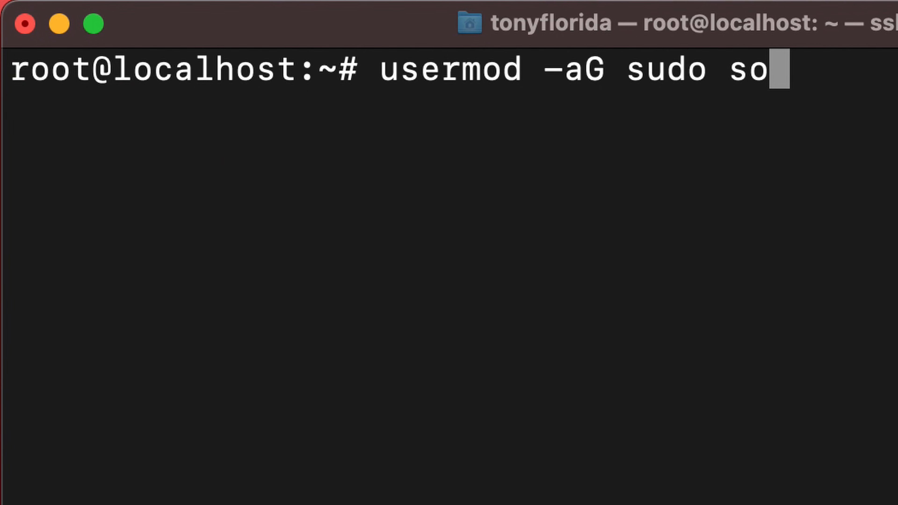
pyautogui.write('grep -P')
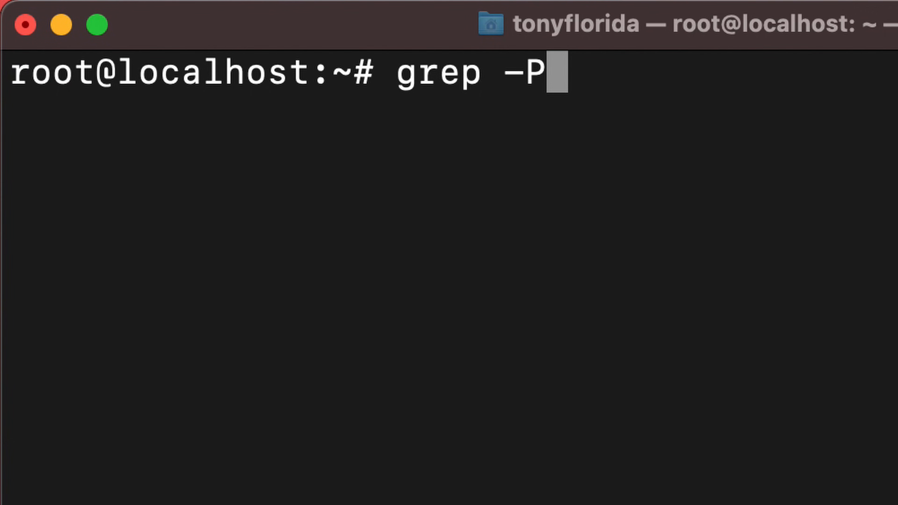
pyautogui.write("o '^sudo.+:\\K.*$' /etc/group")
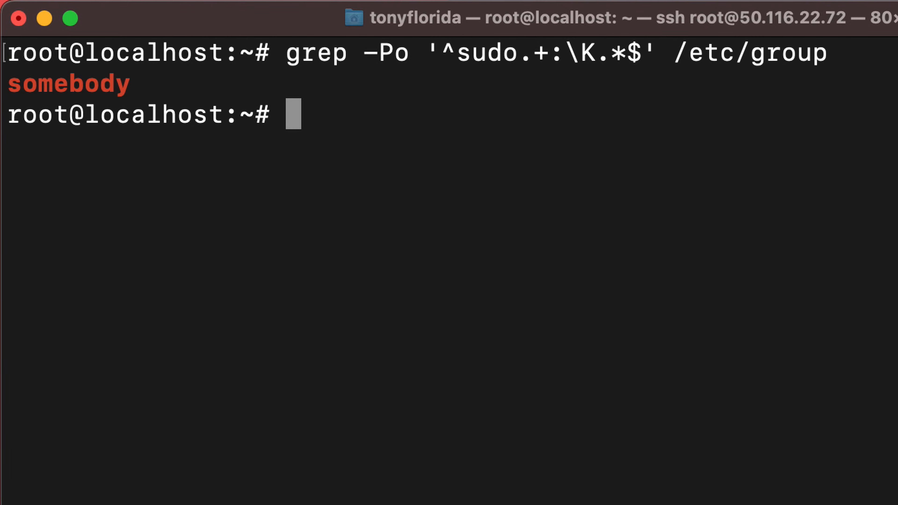
pyautogui.write('cat /etc/sh')
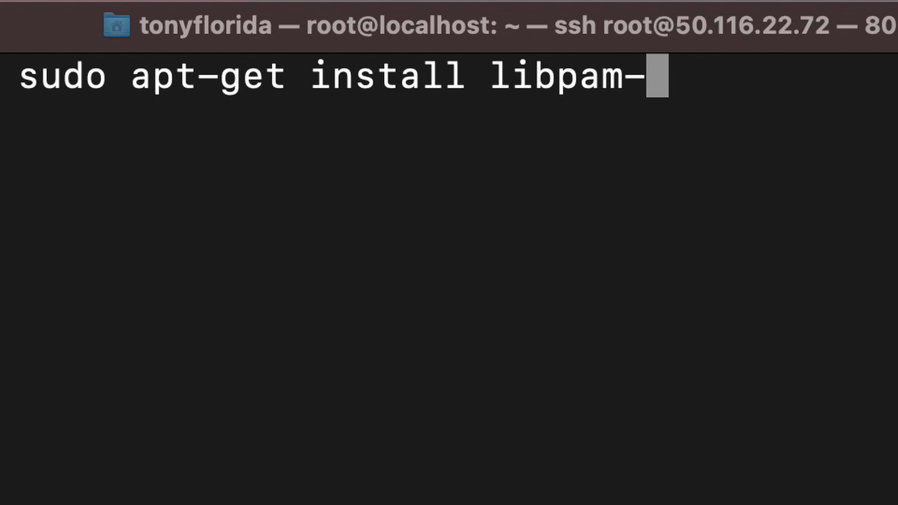
# Step: Install libpam-pwquality, edit /etc/security/pwquality.conf in vim, and add user 'teachestech'
pyautogui.write('pwquality')
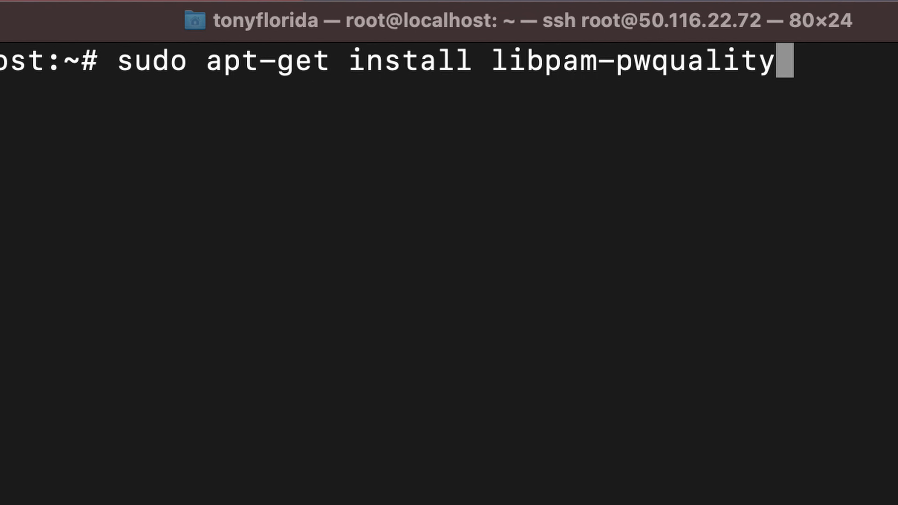
pyautogui.write('vim /etc/secu')
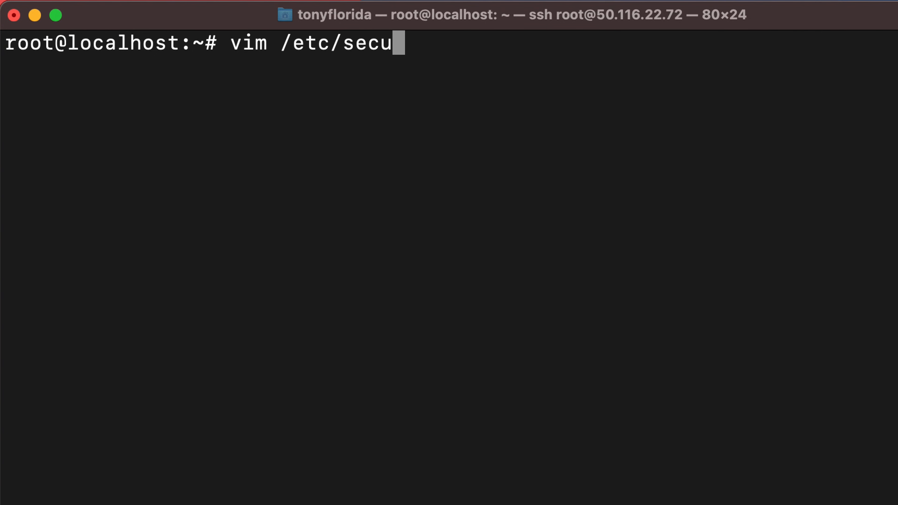
pyautogui.write('rity/pwquality.')
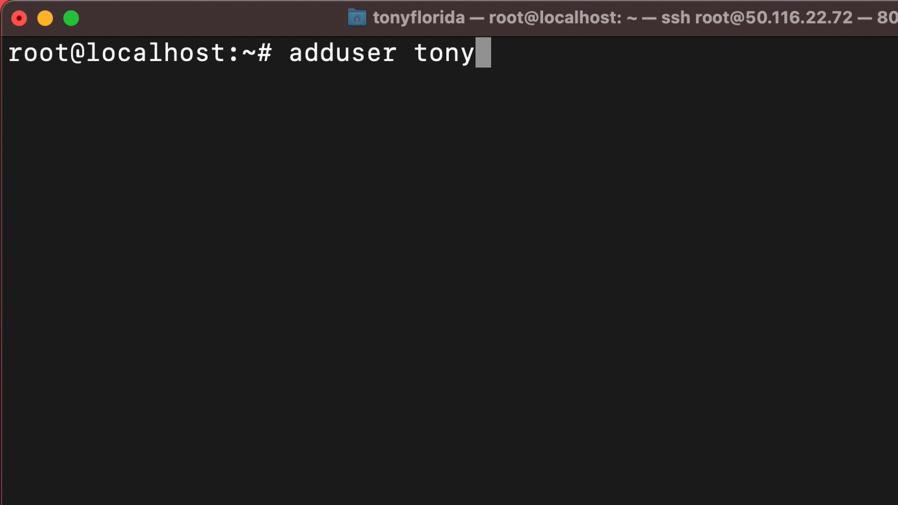
pyautogui.write('teachestech')
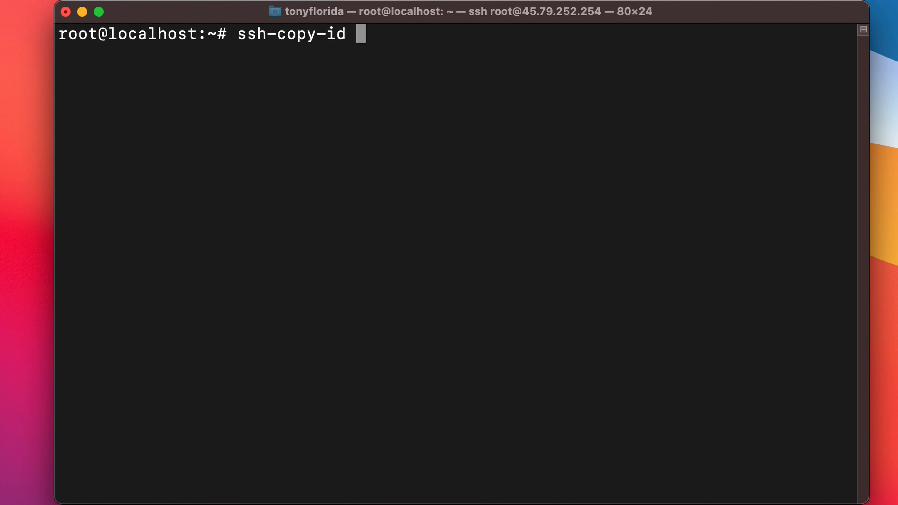
# Step: Copy /root/.ssh/id_ed25519 key with ssh-copy-id, then test login as tony
pyautogui.write('-i /root/.ssh/id_ed25519.pub tony@50.116.22.72')
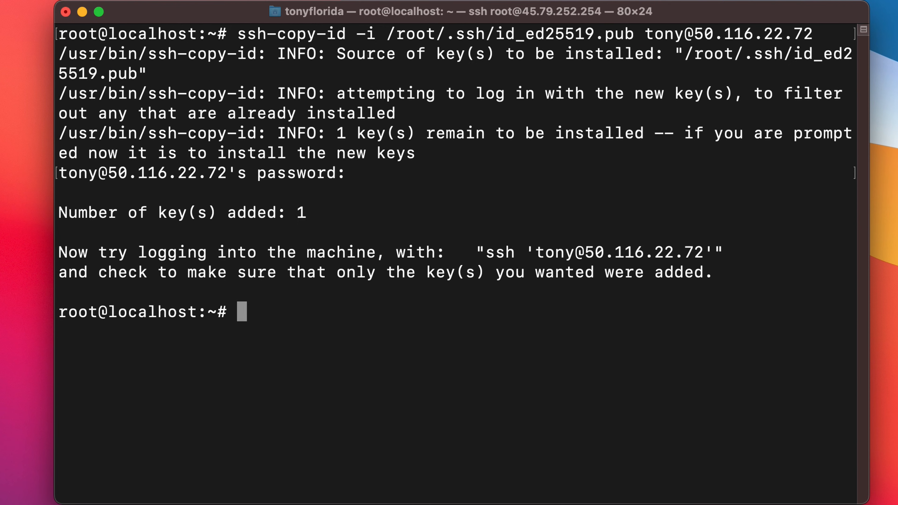
pyautogui.write('ssh tony@50')
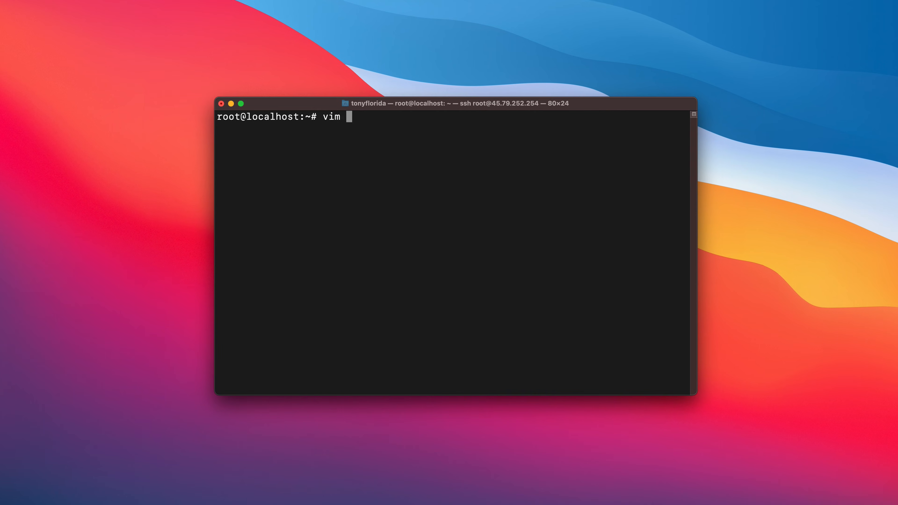
# Step: Edit /etc/ssh/sshd_config, setting PasswordAuthentication no and PermitEmptyPasswords no
pyautogui.write('/etc/')
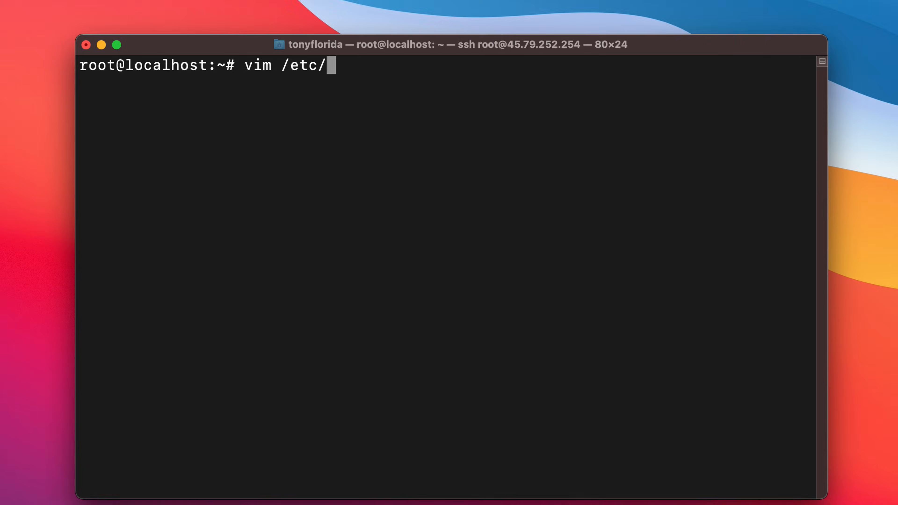
pyautogui.write('ssh/ssh')
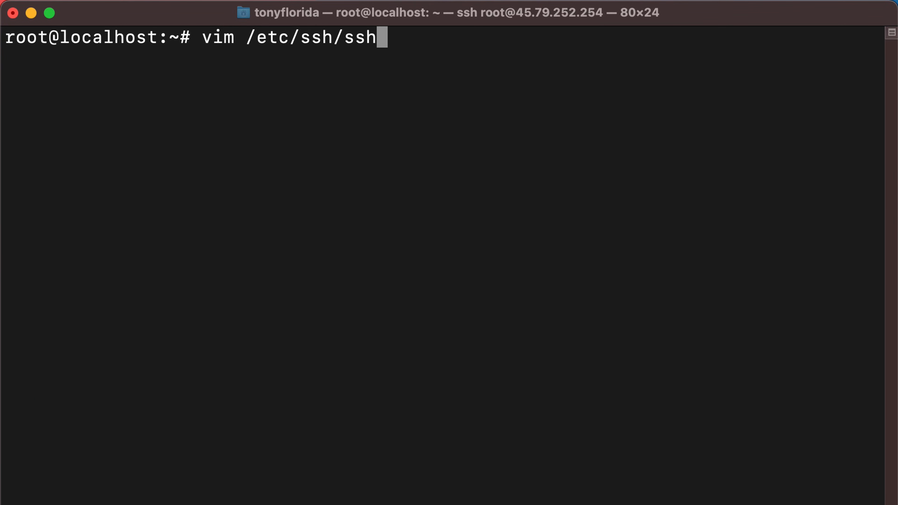
pyautogui.write('d_conf')
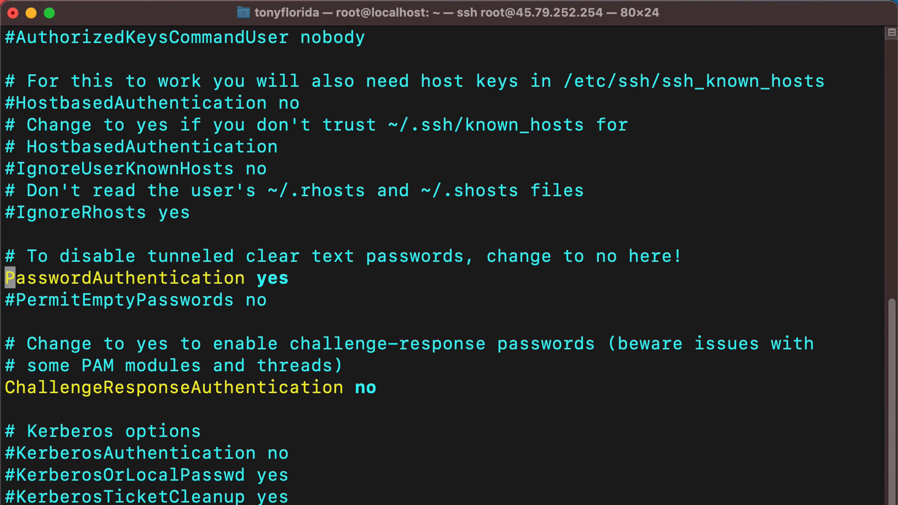
pyautogui.write('no')
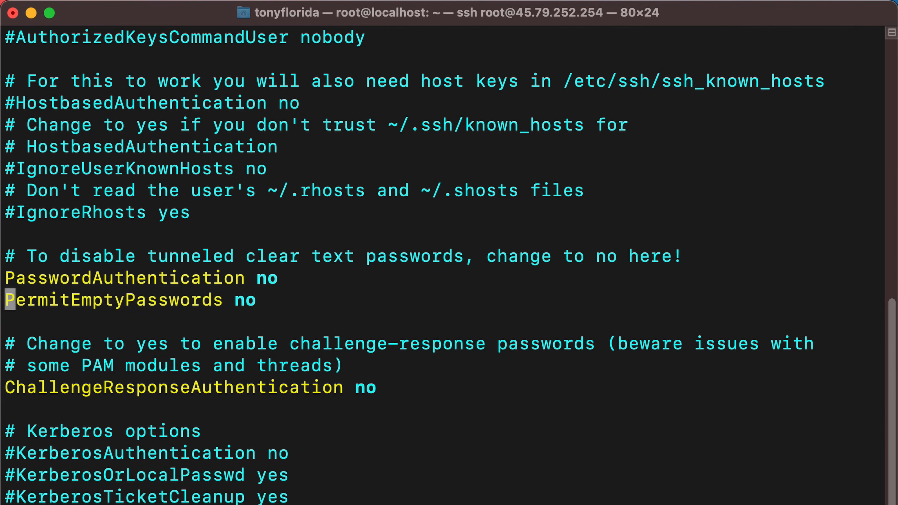
pyautogui.scroll(-3)
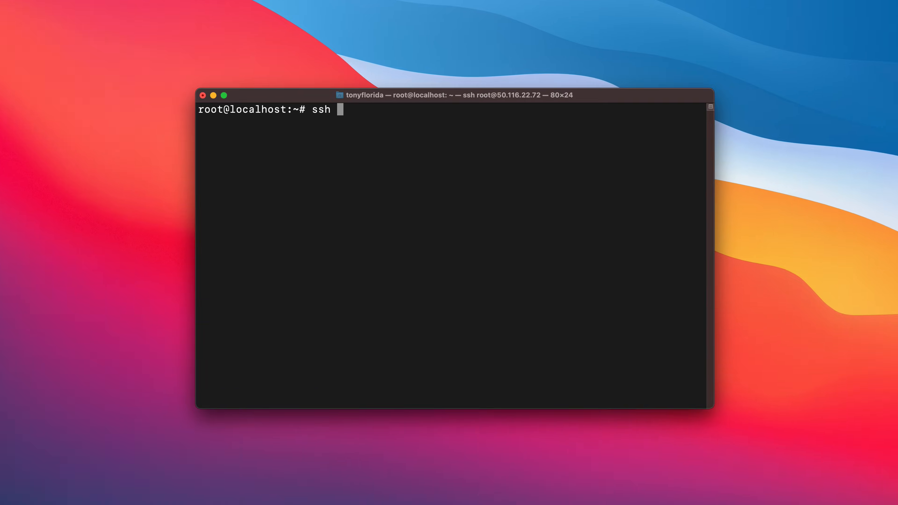
pyautogui.write('tony@45.')
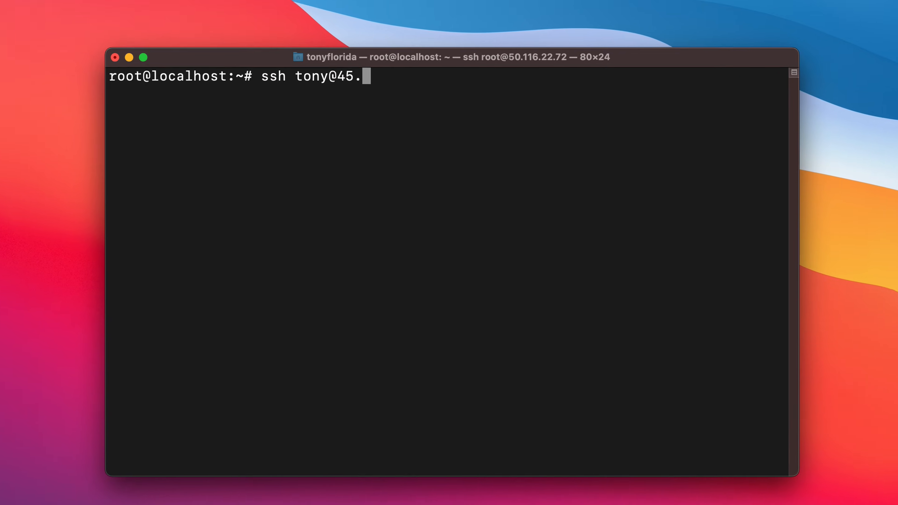
pyautogui.write('79.252.')
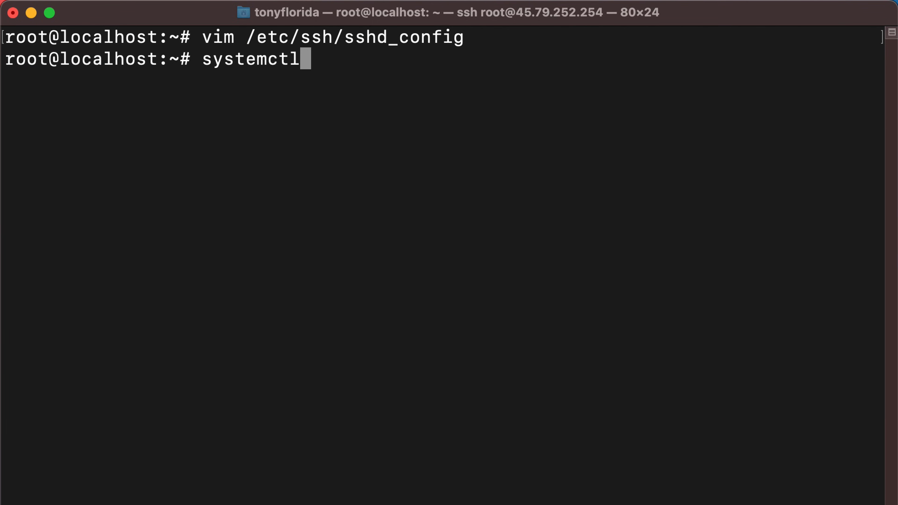
# Step: Restart the sshd service with systemctl so password logins are refused
pyautogui.write('restart')
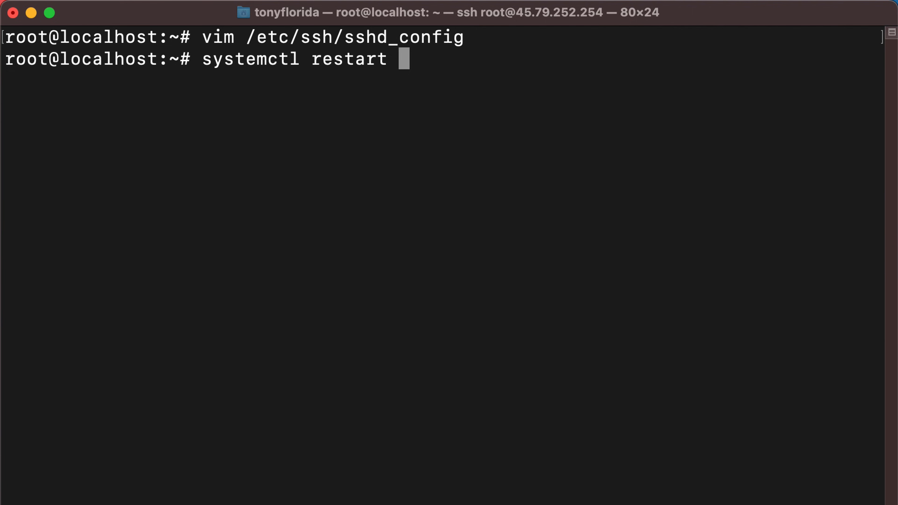
pyautogui.write('sshd')
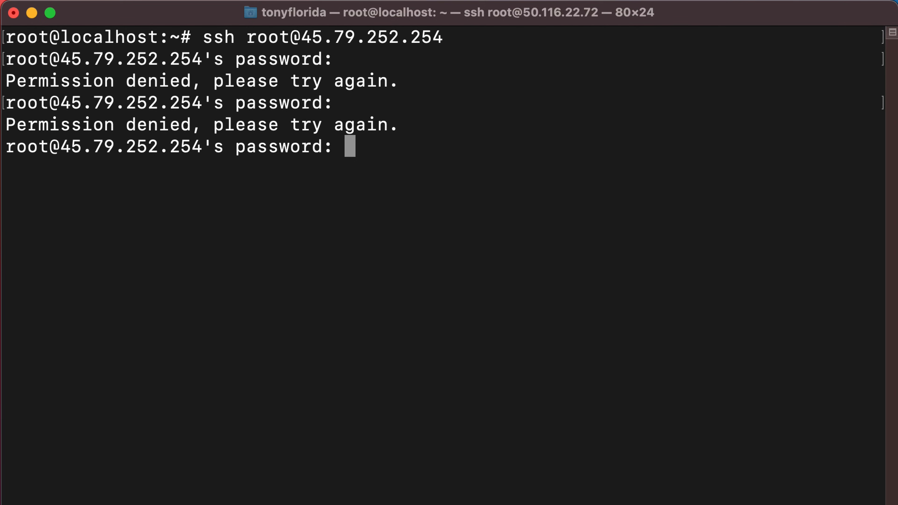
# Step: Reopen /etc/ssh/sshd_config in vim and set Port 8547
pyautogui.write('vim /etc/ssh/ssh')
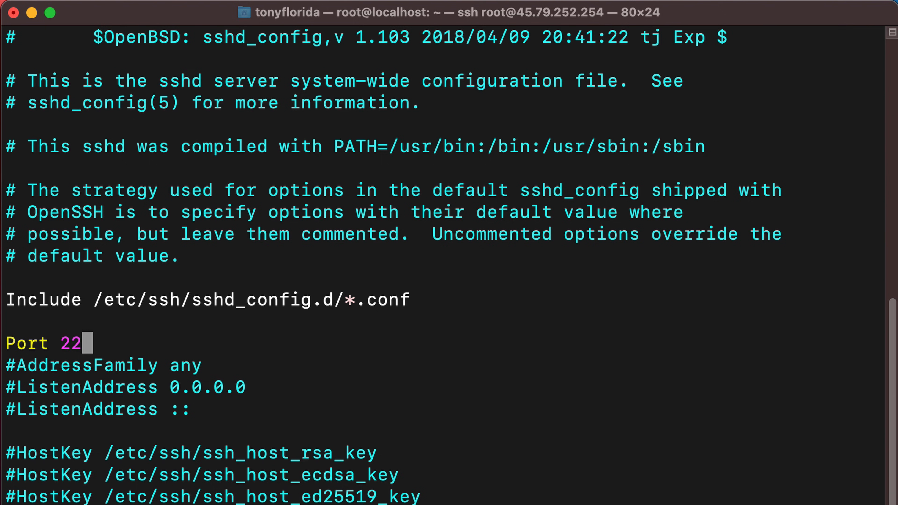
pyautogui.write('8547')
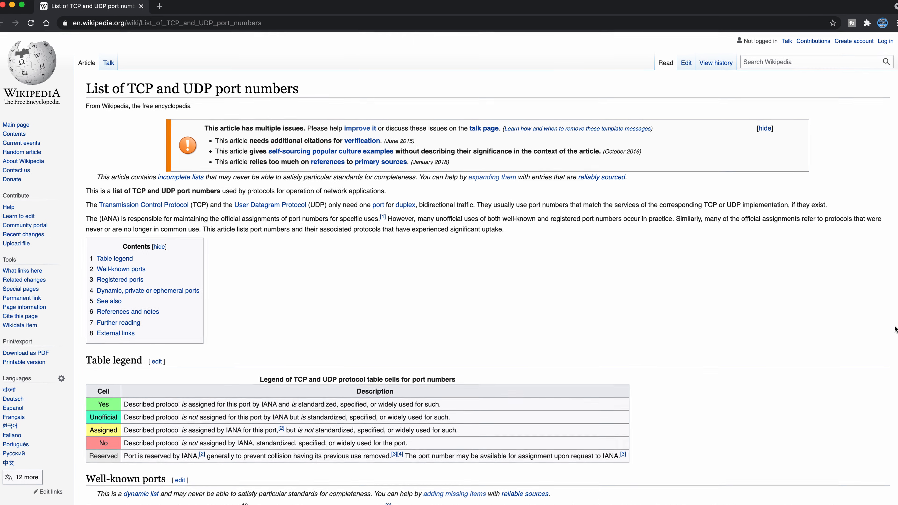
# Step: Scroll down the Wikipedia port numbers page to the well-known ports table
pyautogui.scroll(-3)
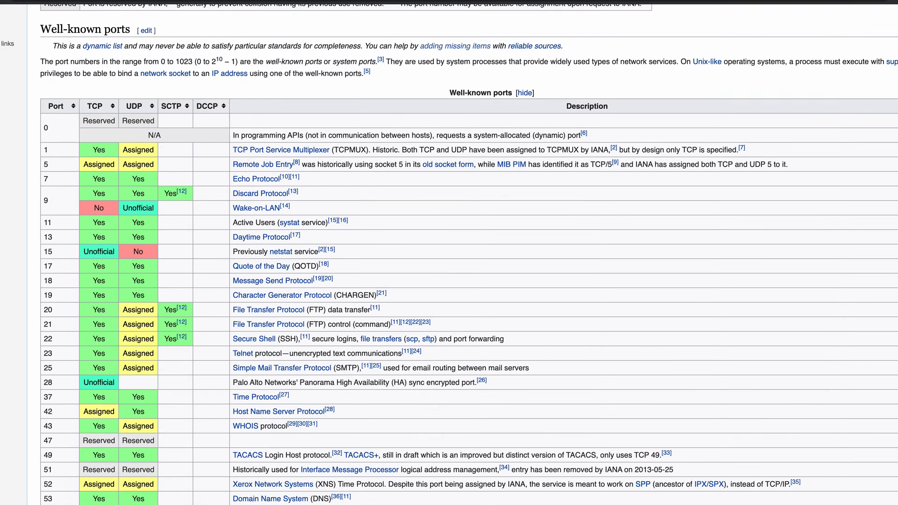
pyautogui.scroll(-3)
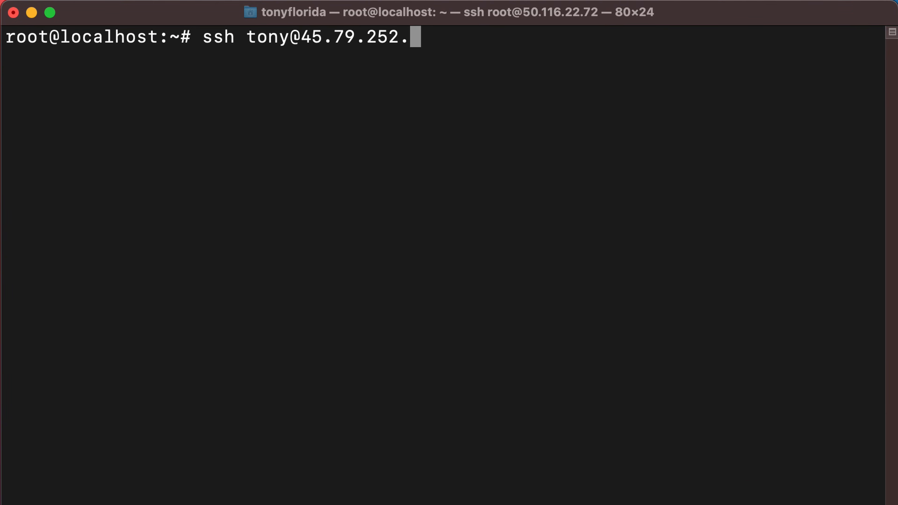
pyautogui.press('Return')
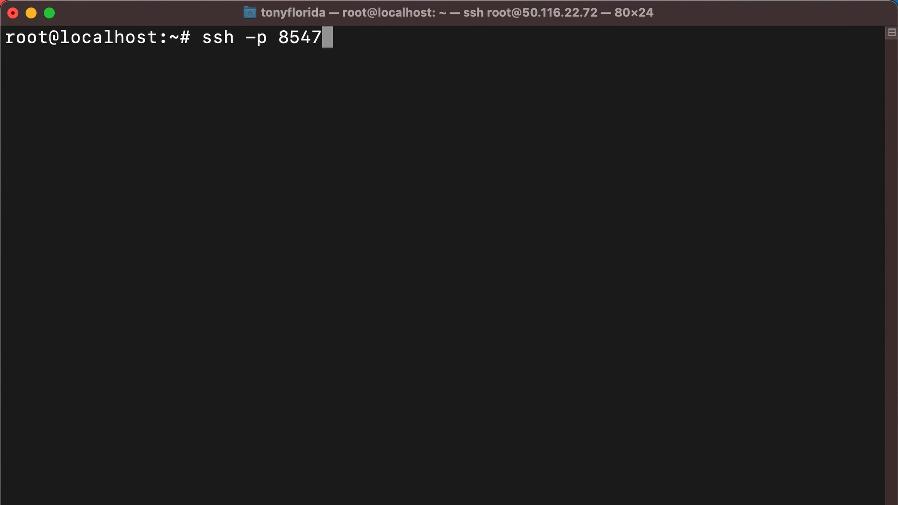
pyautogui.write('tony@45.79.252.254')
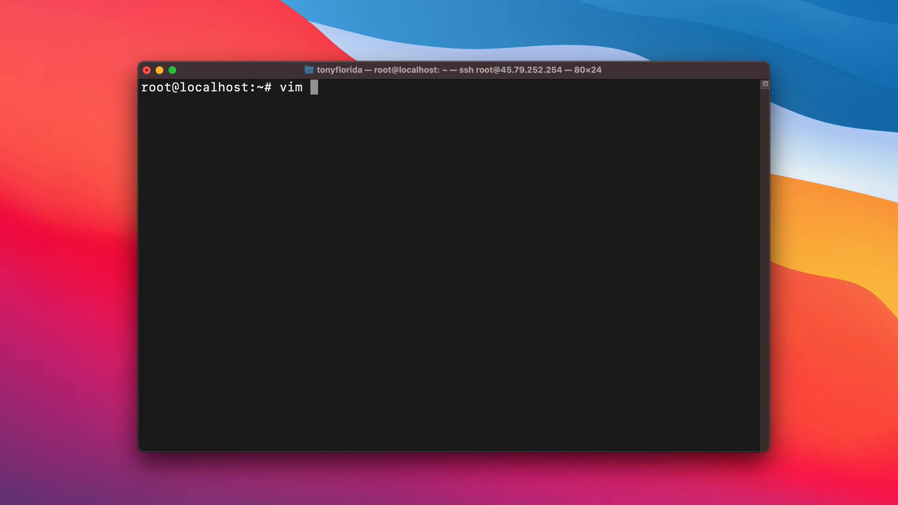
# Step: Edit /etc/sysctl.conf to disable IPv6, then check /proc/sys/net/ipv6 values
pyautogui.write('/etc/sysctl.conf')
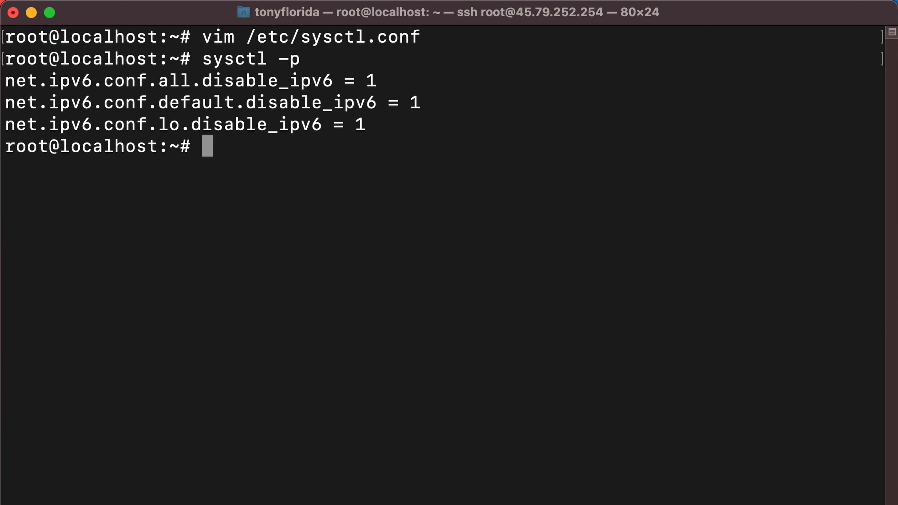
pyautogui.write('cat /proc/sys/net/ipv6')
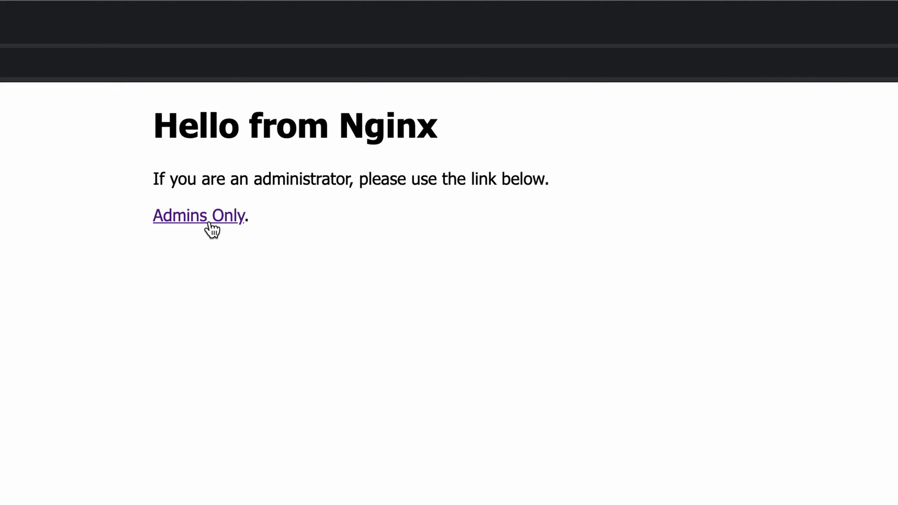
# Step: Enter the Admins Only area and sign in as 'tony'
pyautogui.click(198, 216)
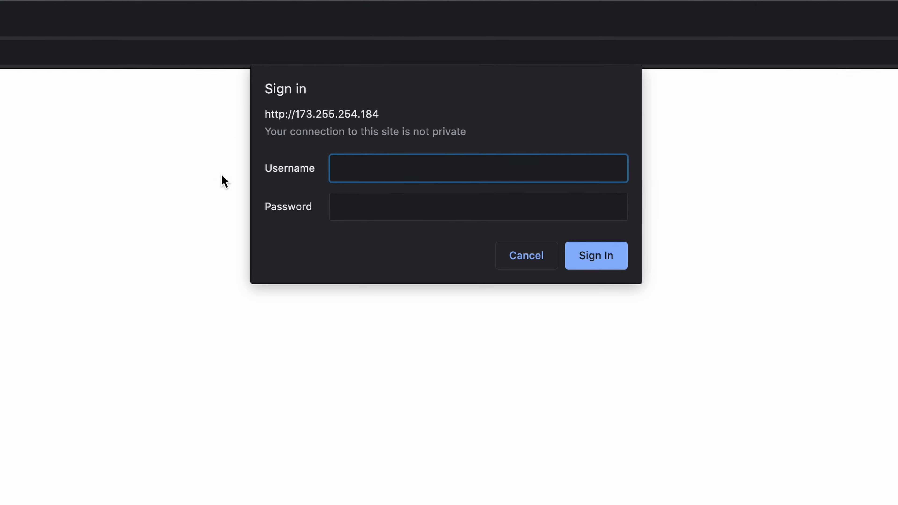
pyautogui.write('tony')
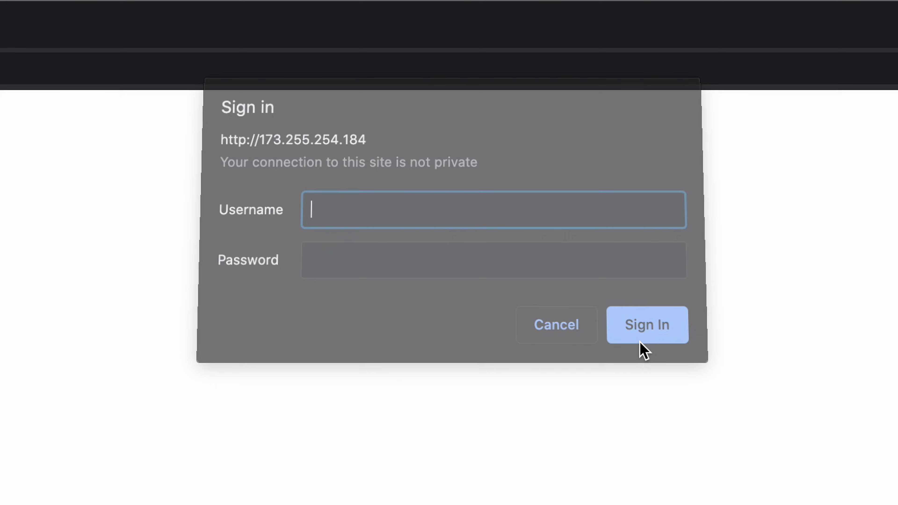
pyautogui.click(646, 324)
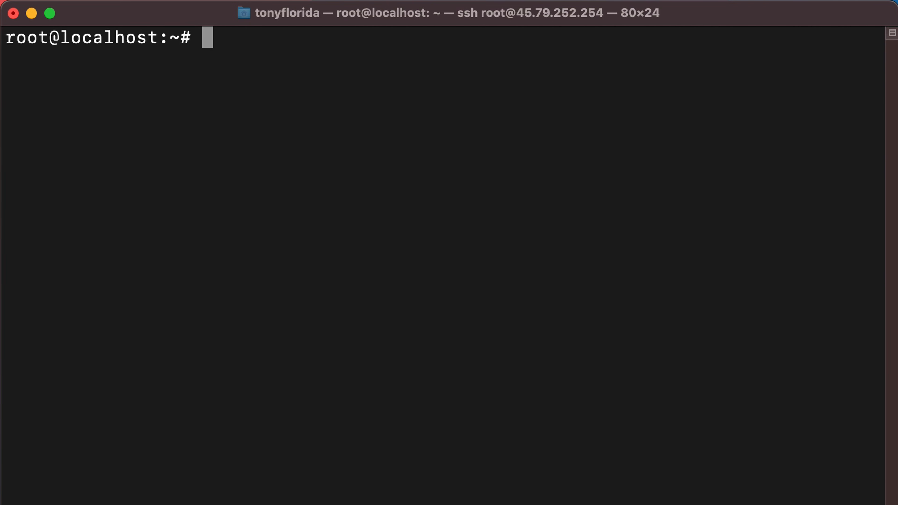
# Step: Run apt-get purge --auto-remove for telnetd, ftp, vsftpd, samba, nfs-kernel-server and nfs-common, confirming with y
pyautogui.write('apt-get purge --auto-remove telnetd ftp vsftpd samba nfs-kernel-server nfs-common')
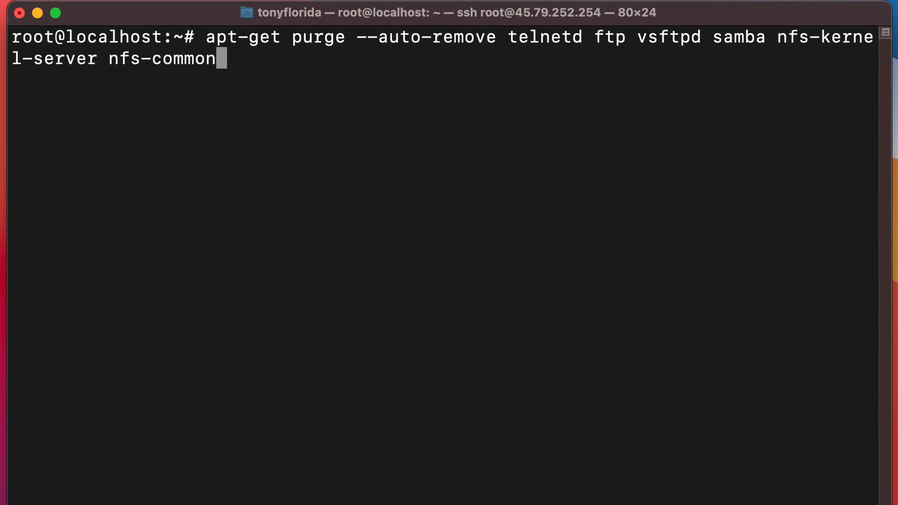
pyautogui.press('Return')
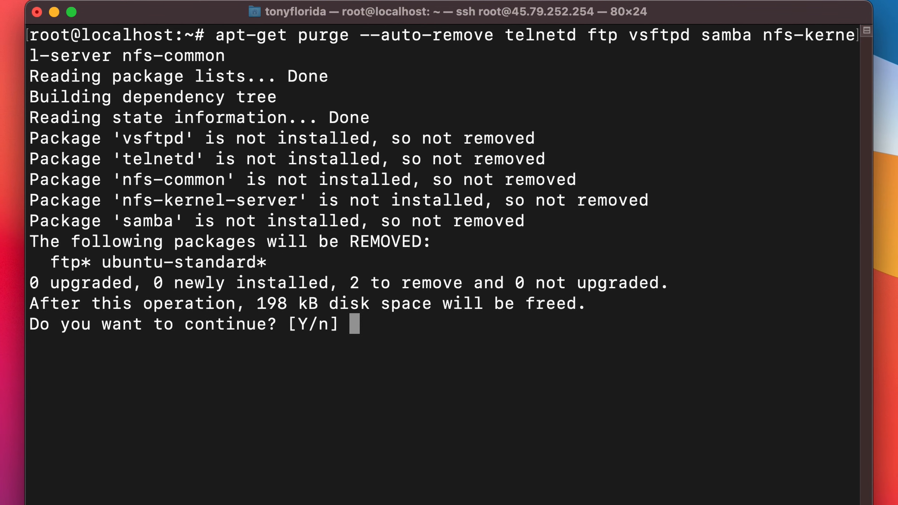
pyautogui.write('y')
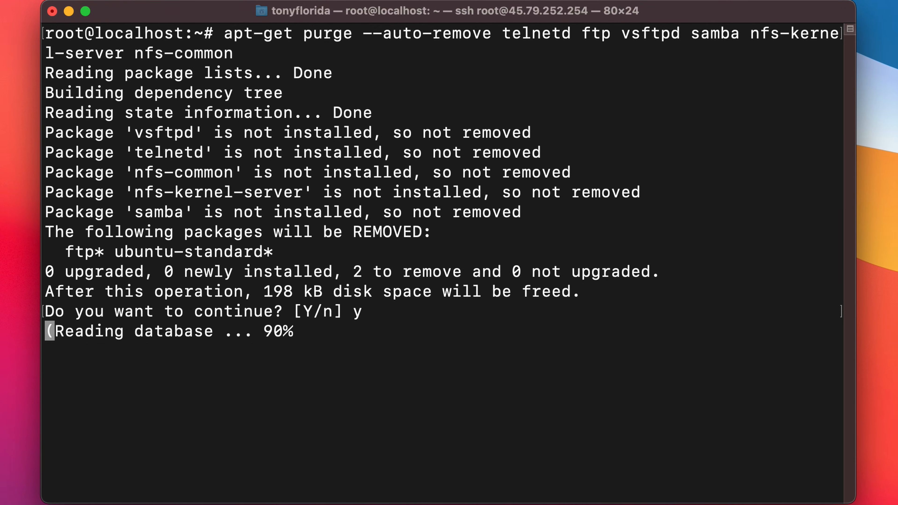